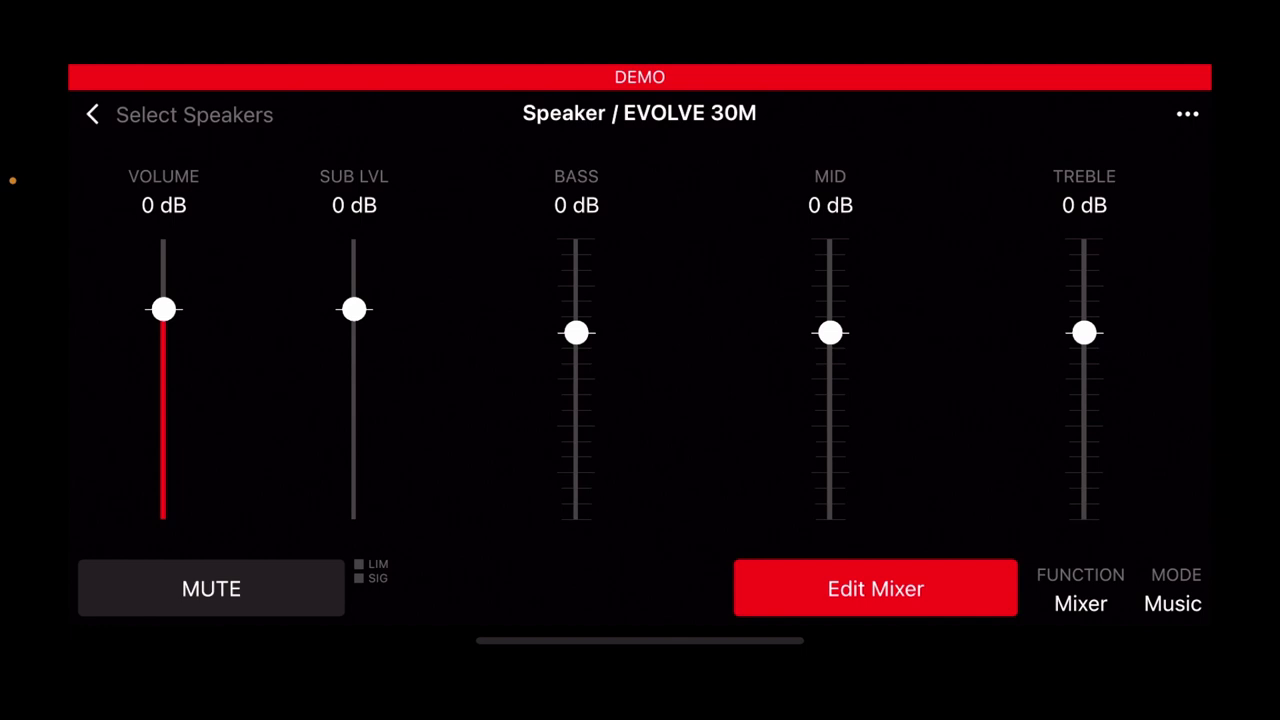
Step: Set the EVOLVE 30M sub level to -1 dB after sweeping it down to -11 dB
left_click_drag(354, 308, 354, 300)
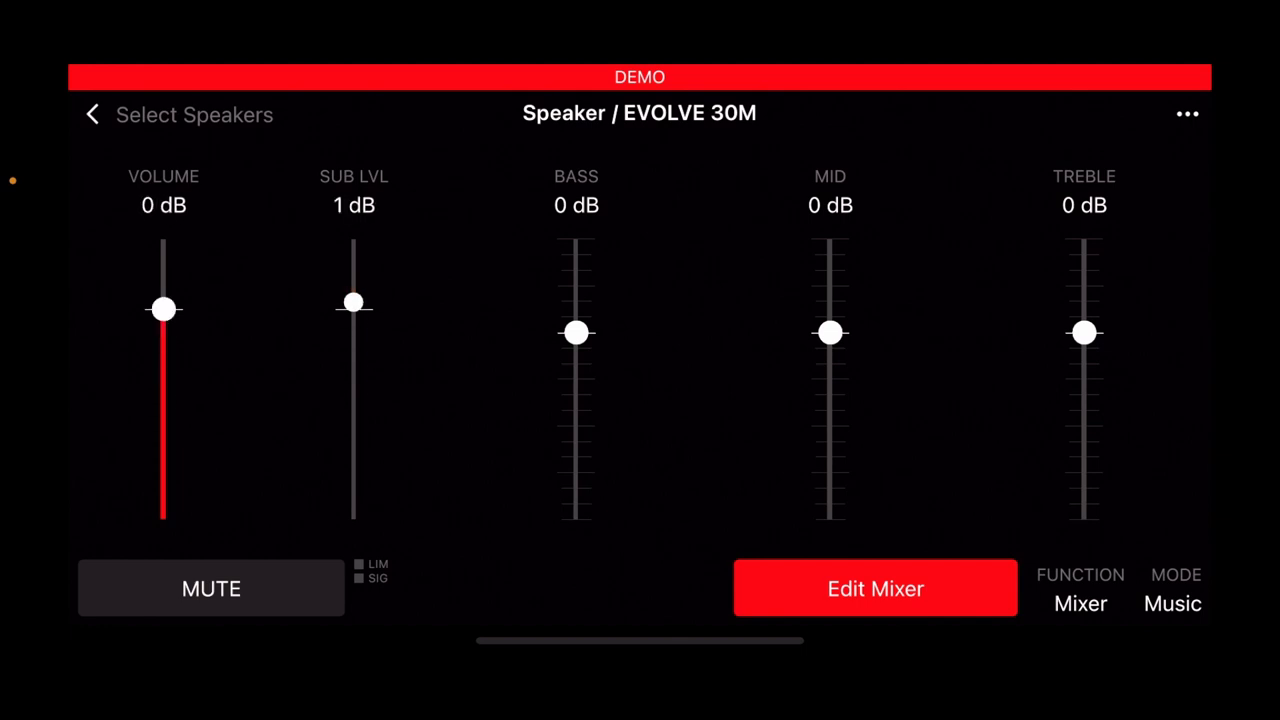
left_click_drag(352, 302, 352, 384)
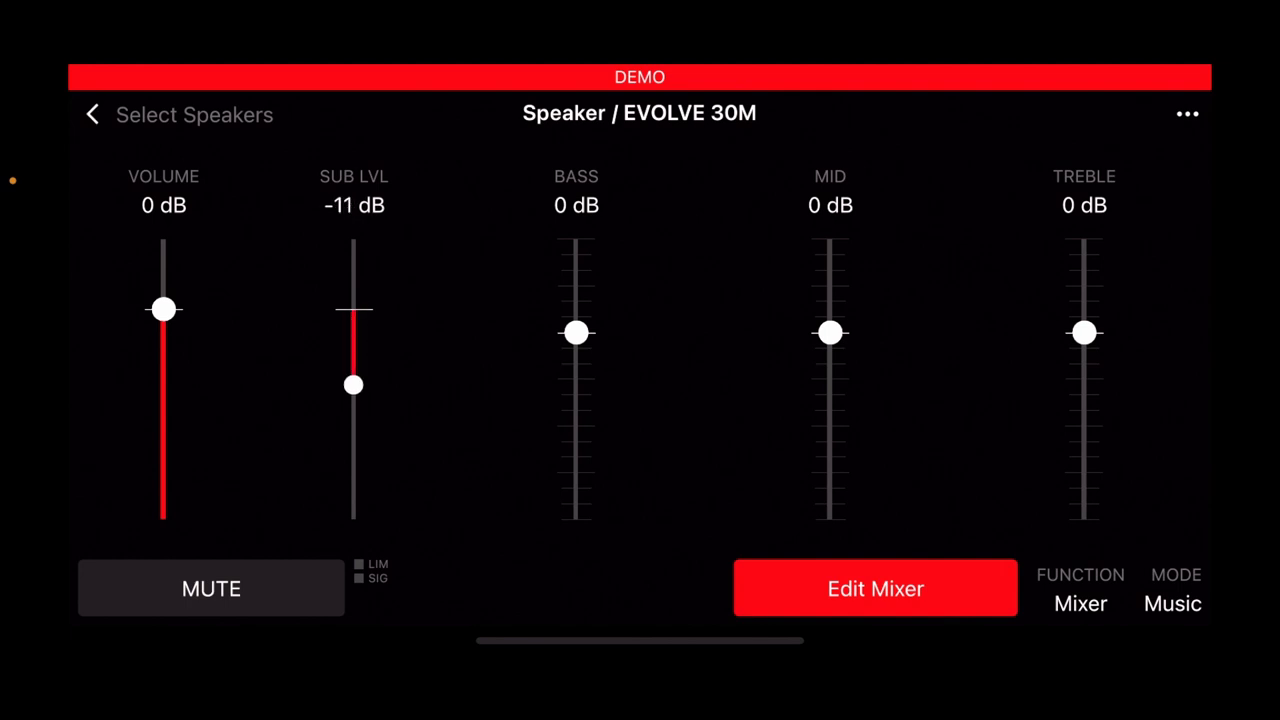
left_click_drag(352, 384, 352, 316)
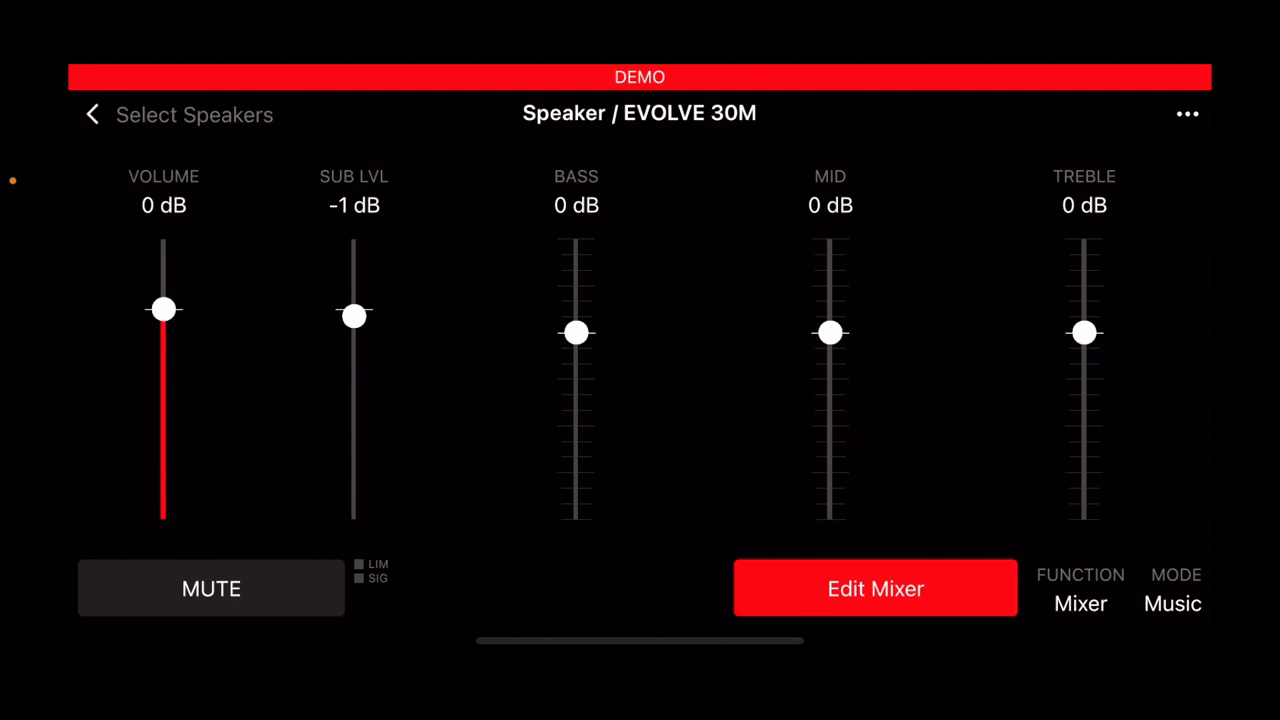
Step: Boost the mid band to 6 dB, return it to 0 dB, and bring up the speaker mode choices
left_click_drag(576, 332, 576, 442)
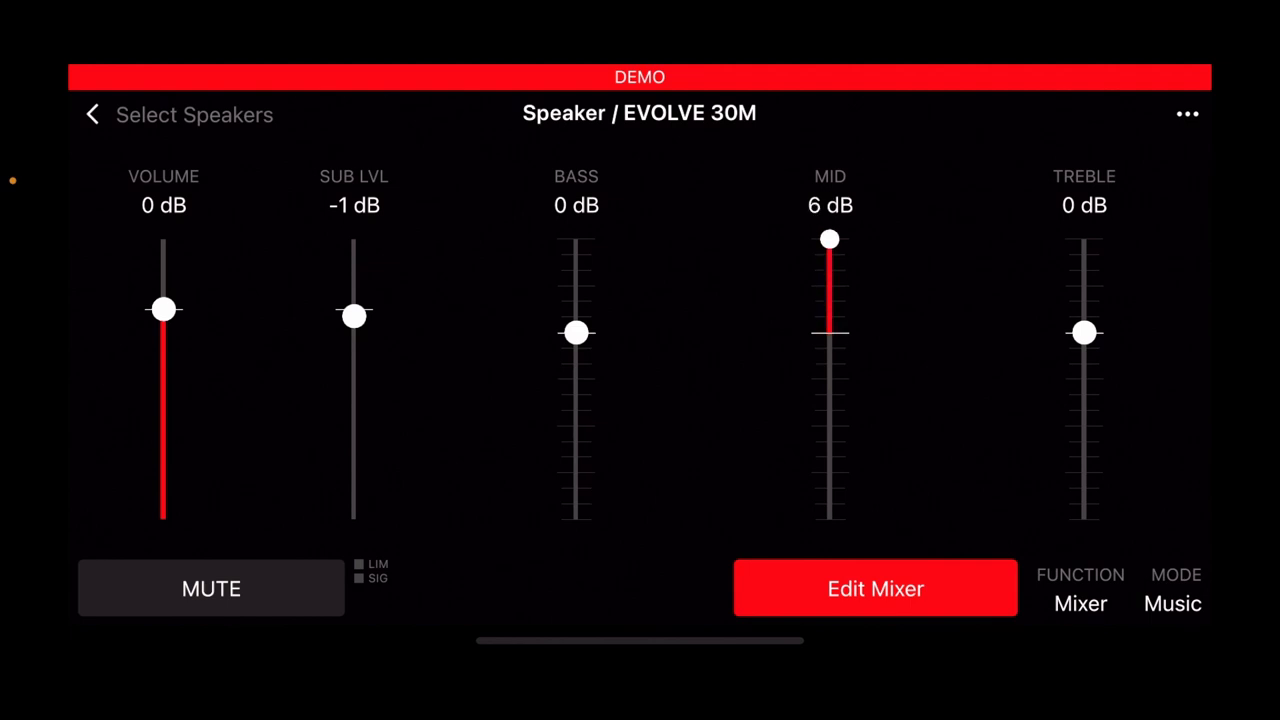
left_click_drag(830, 238, 830, 332)
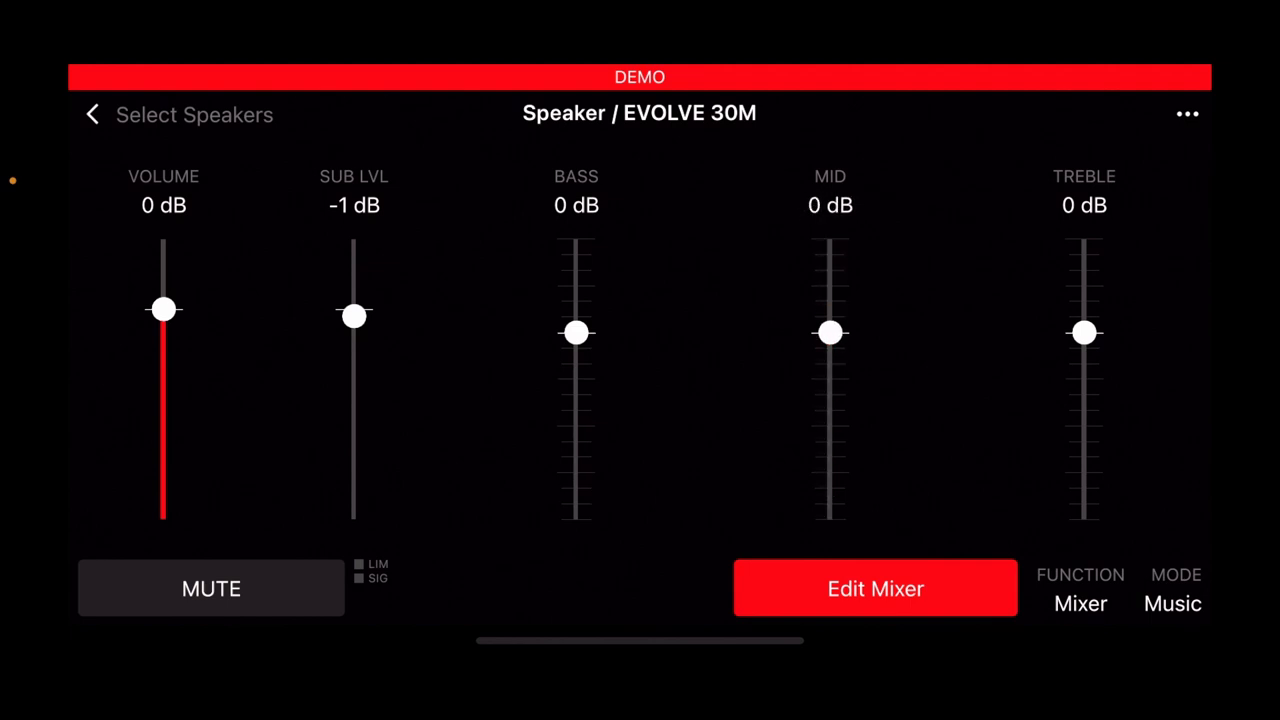
left_click_drag(354, 316, 354, 308)
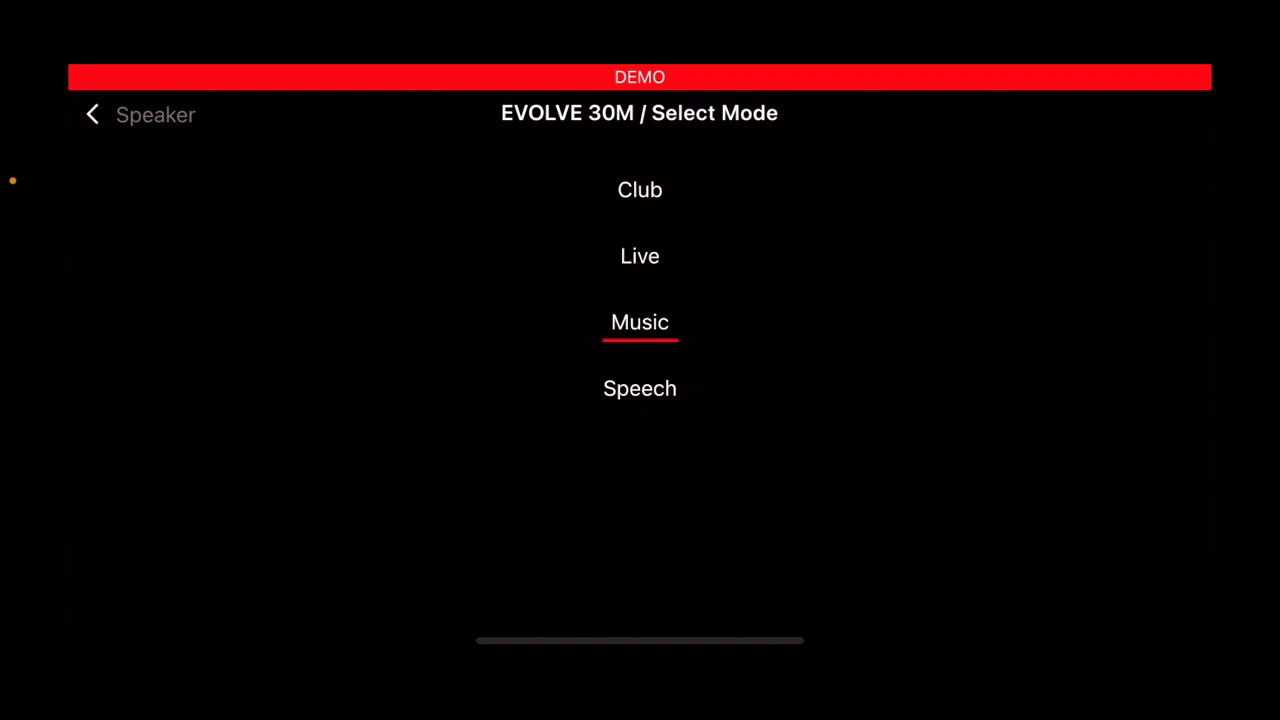
Step: Choose the Club speaker mode, return to the speaker controls, and go to the channel mixer
left_click(640, 190)
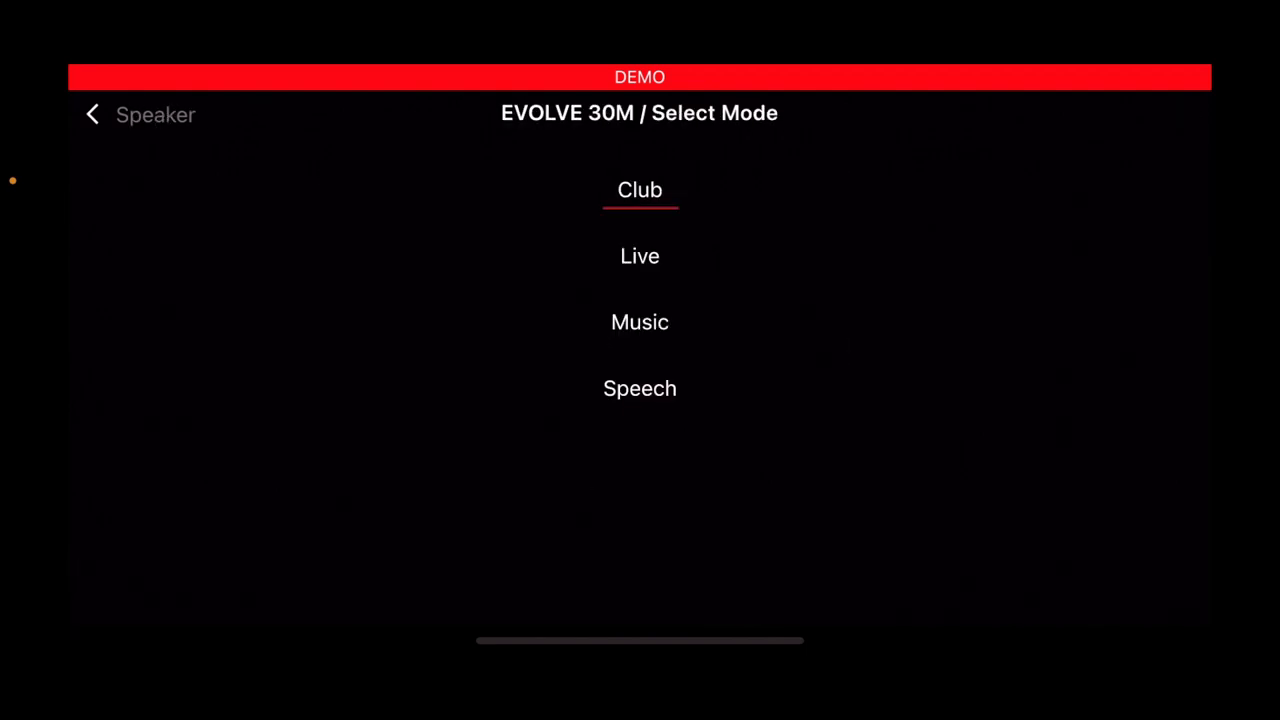
left_click(640, 320)
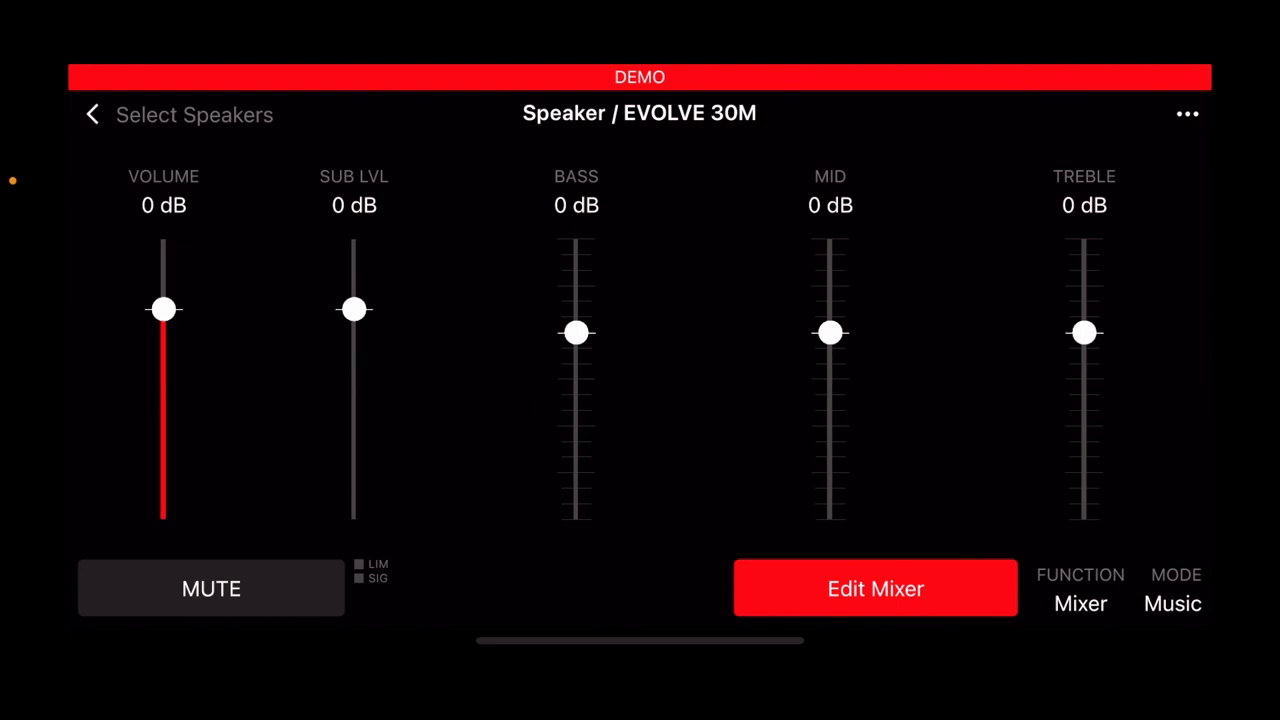
left_click(874, 588)
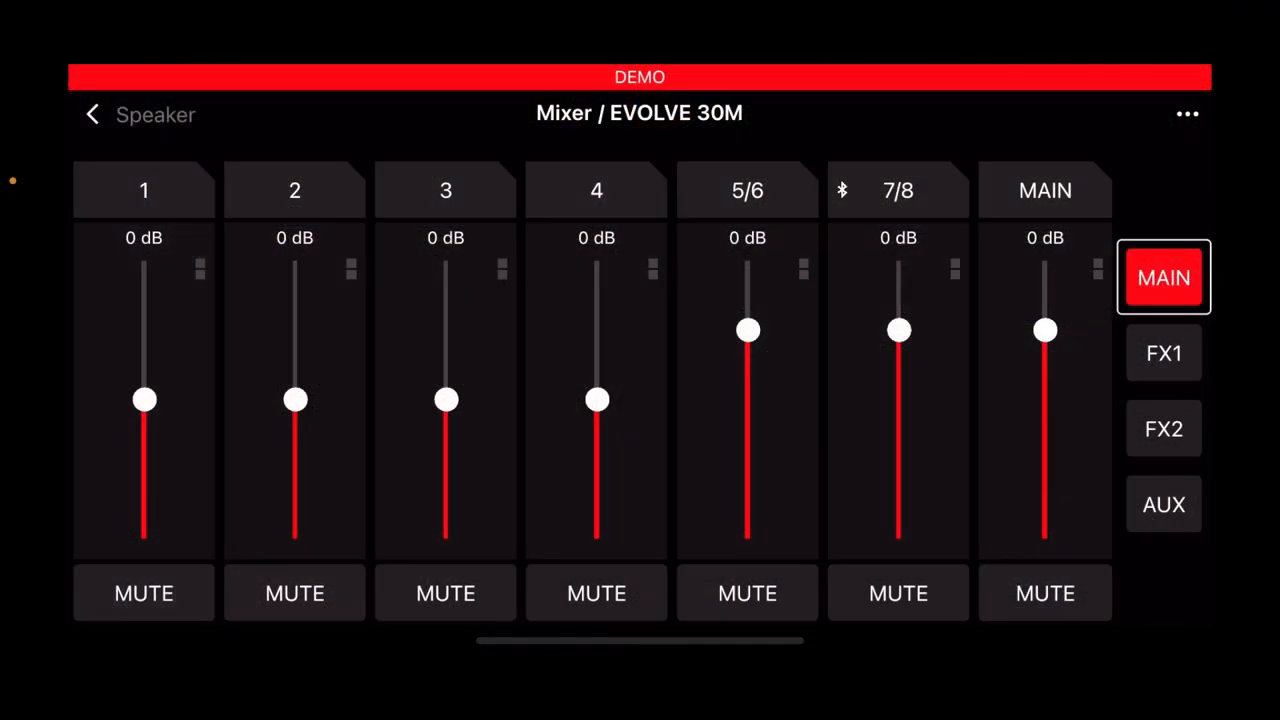
Step: Set channel 1's level to about 1 dB
left_click_drag(144, 400, 144, 406)
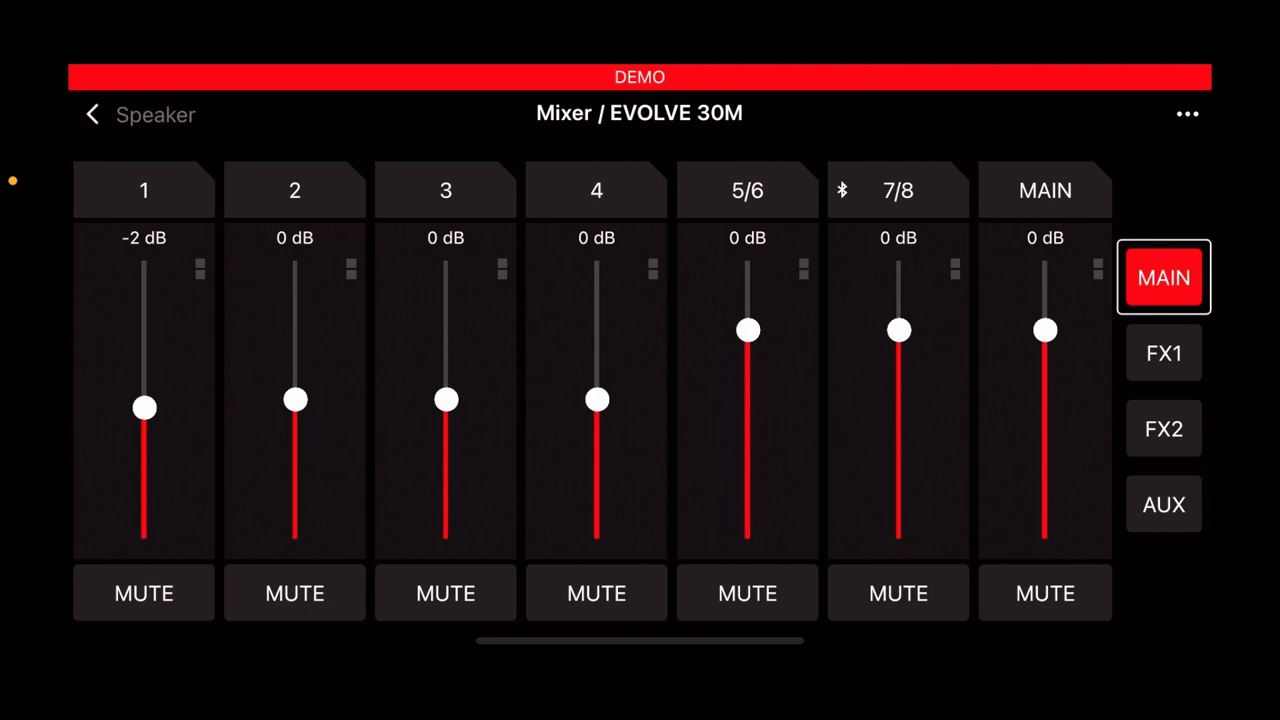
left_click_drag(144, 408, 144, 398)
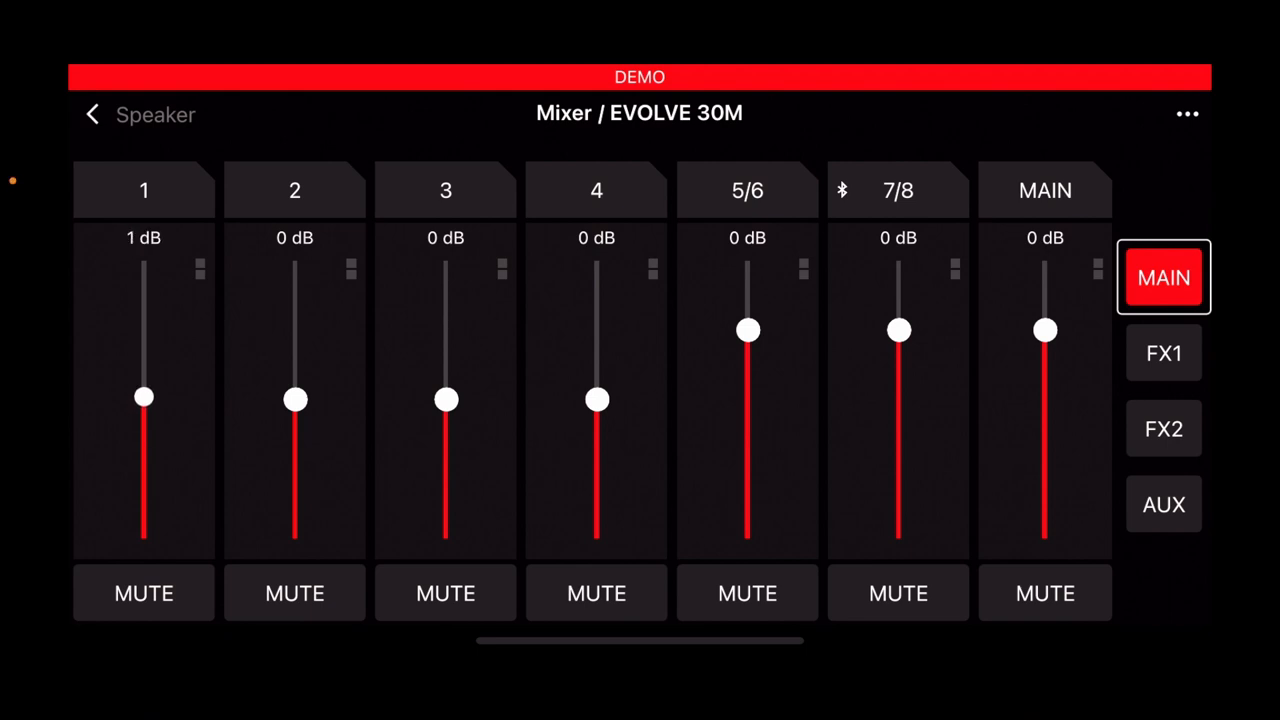
left_click_drag(144, 398, 144, 400)
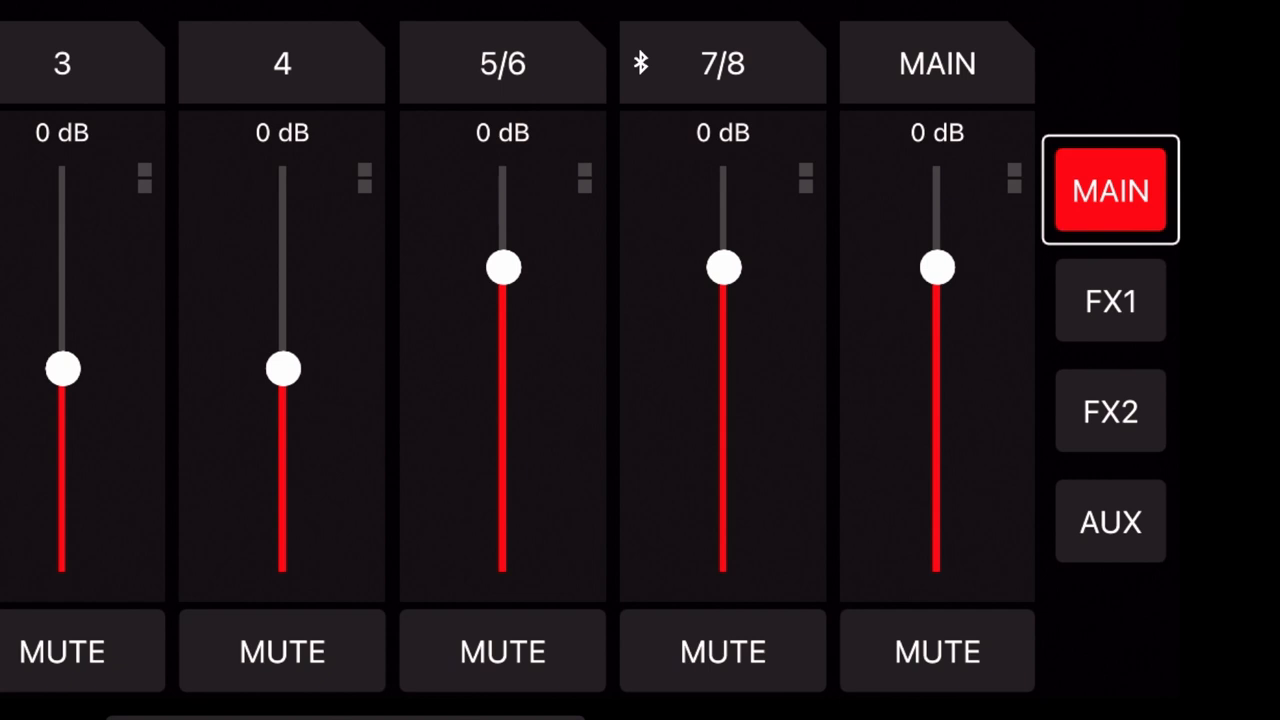
Step: Lower channel 7/8 to -6 dB, return it to 0 dB, and show the FX1 sends
left_click_drag(724, 268, 724, 328)
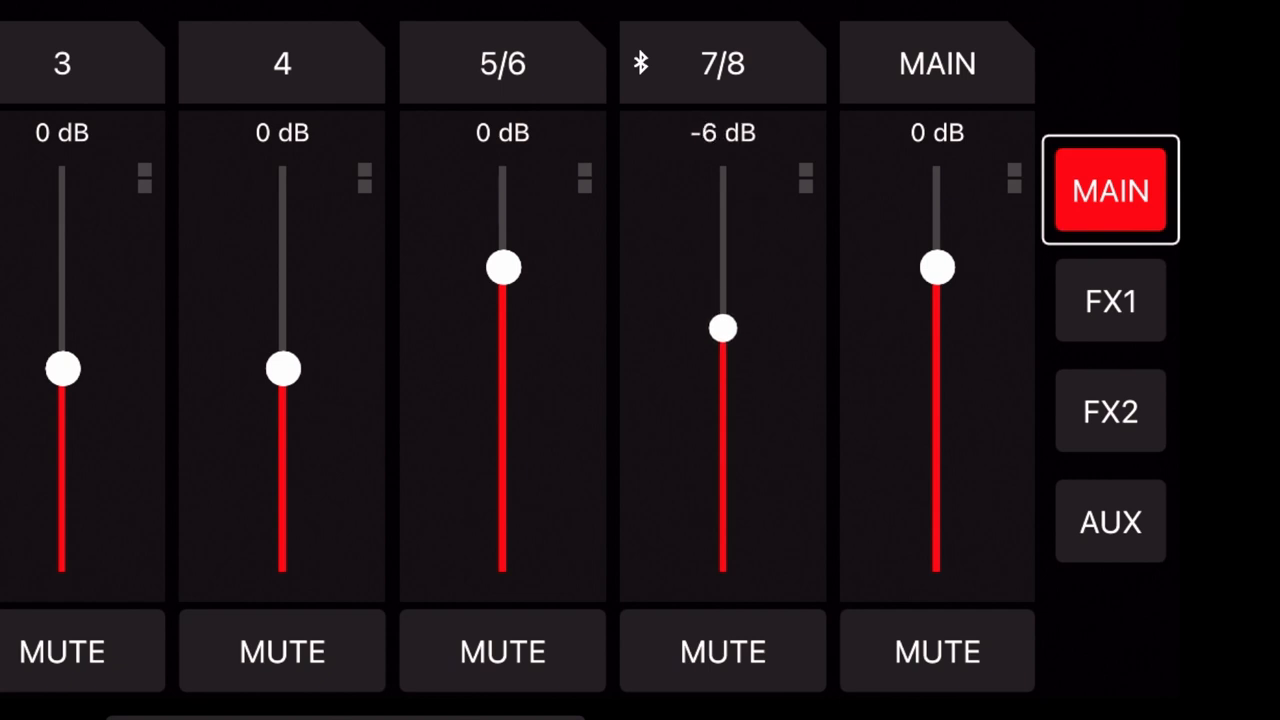
left_click_drag(724, 328, 724, 268)
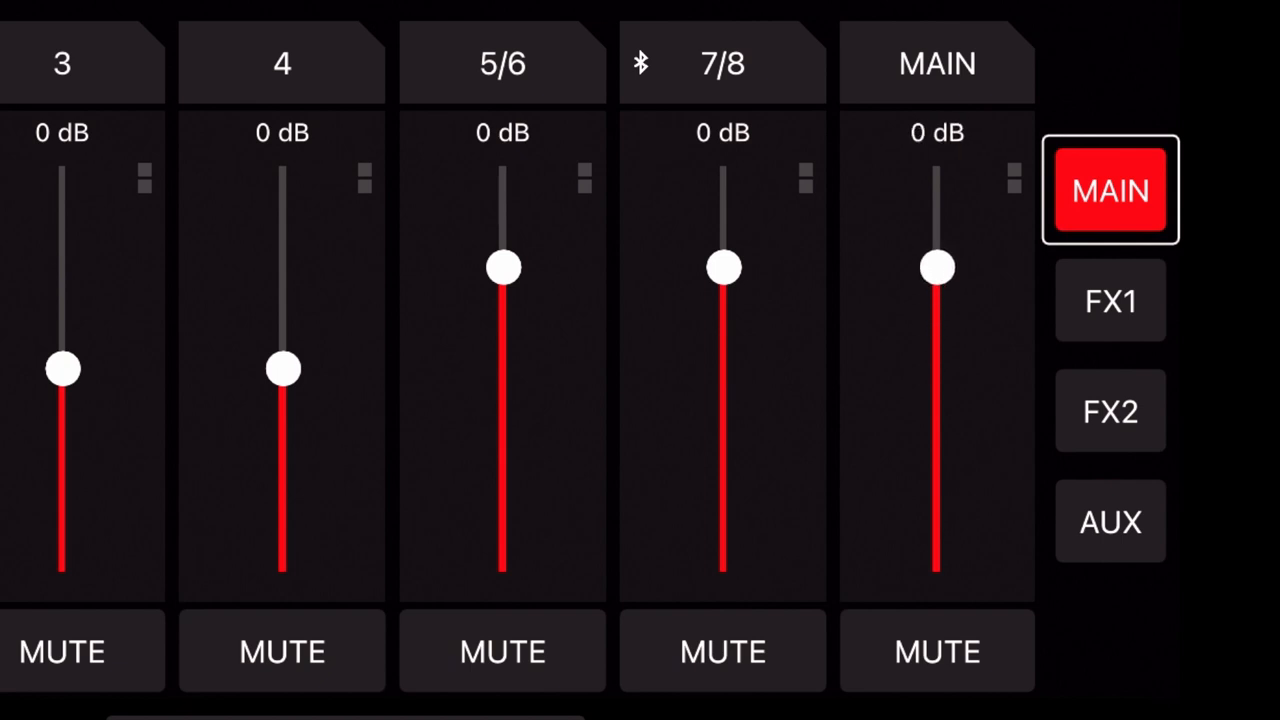
left_click_drag(936, 268, 936, 276)
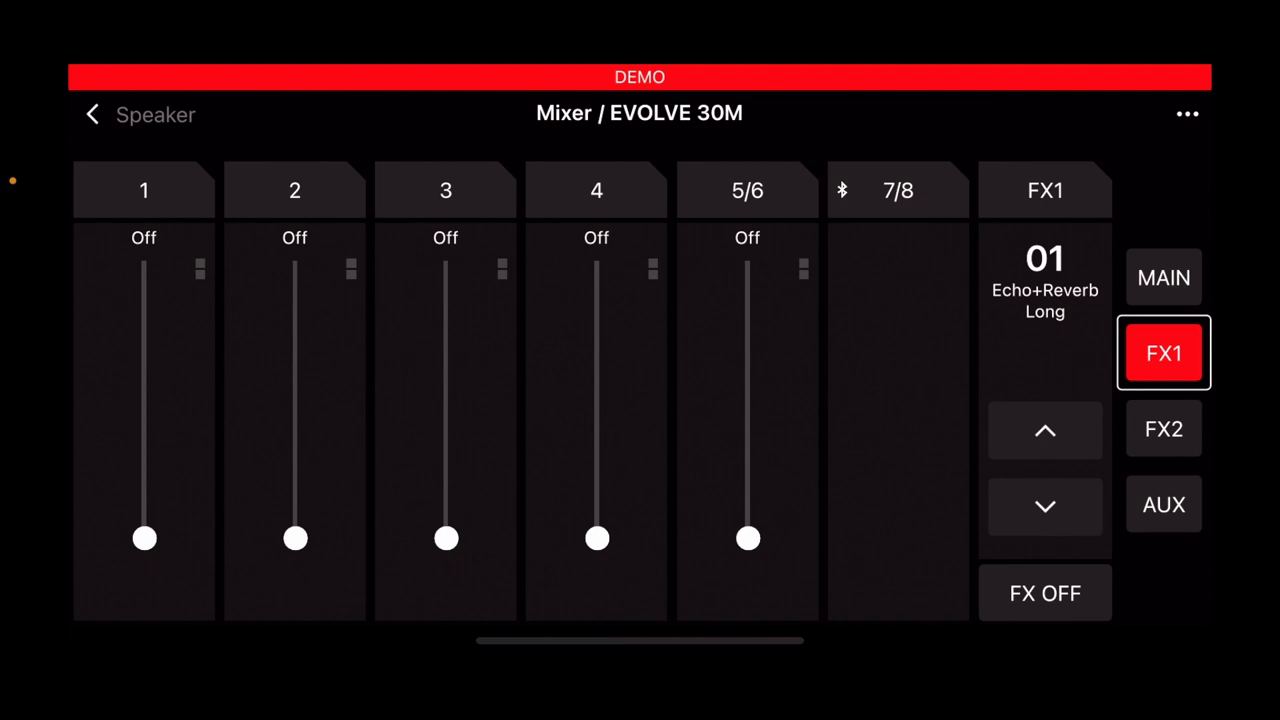
Step: Raise the FX1 sends for channel 1 and the other channels, then show the FX2 sends
left_click_drag(144, 538, 144, 428)
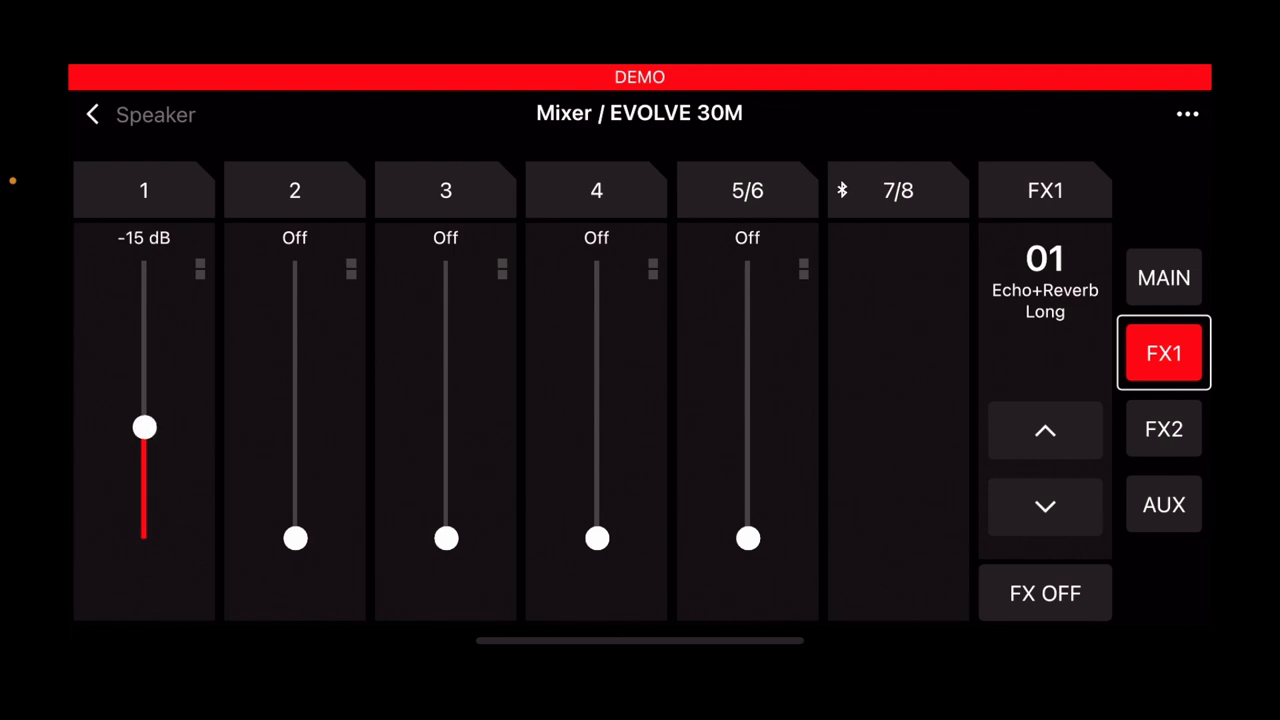
left_click_drag(144, 428, 144, 400)
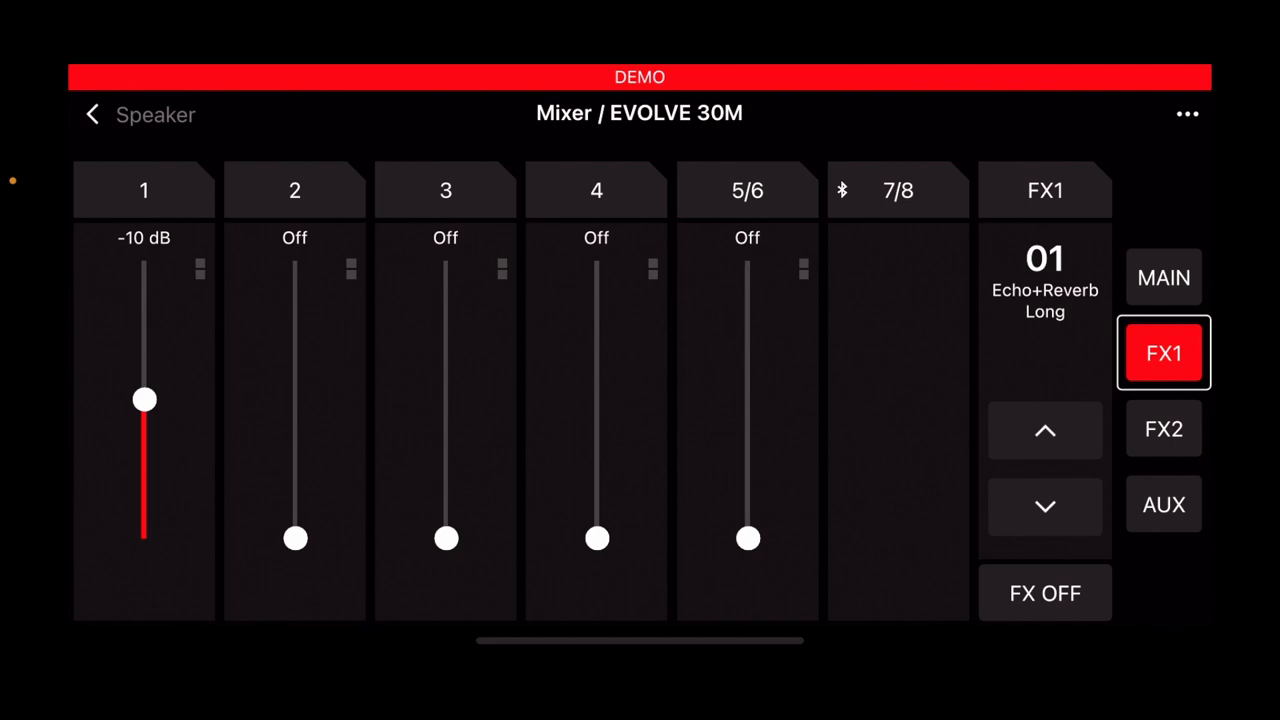
left_click_drag(294, 538, 294, 458)
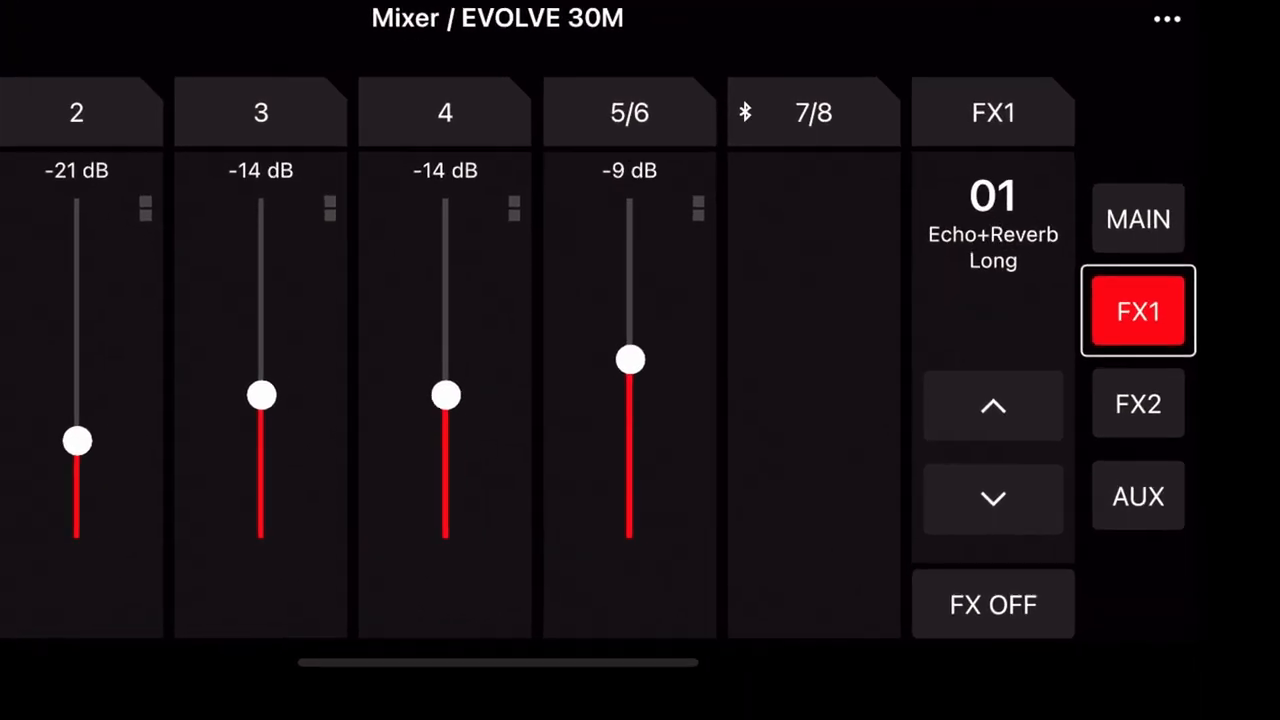
left_click(1136, 404)
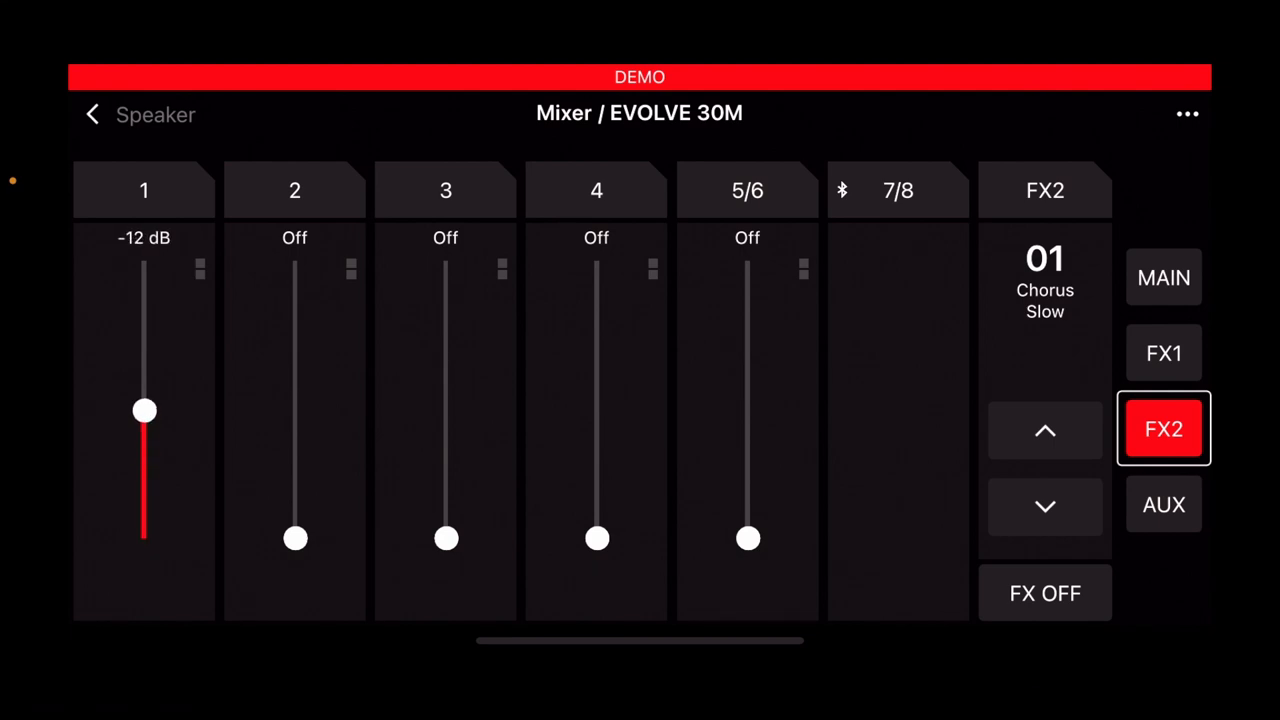
Step: Change the FX1 effect to 06 Reverb Church
left_click(1164, 352)
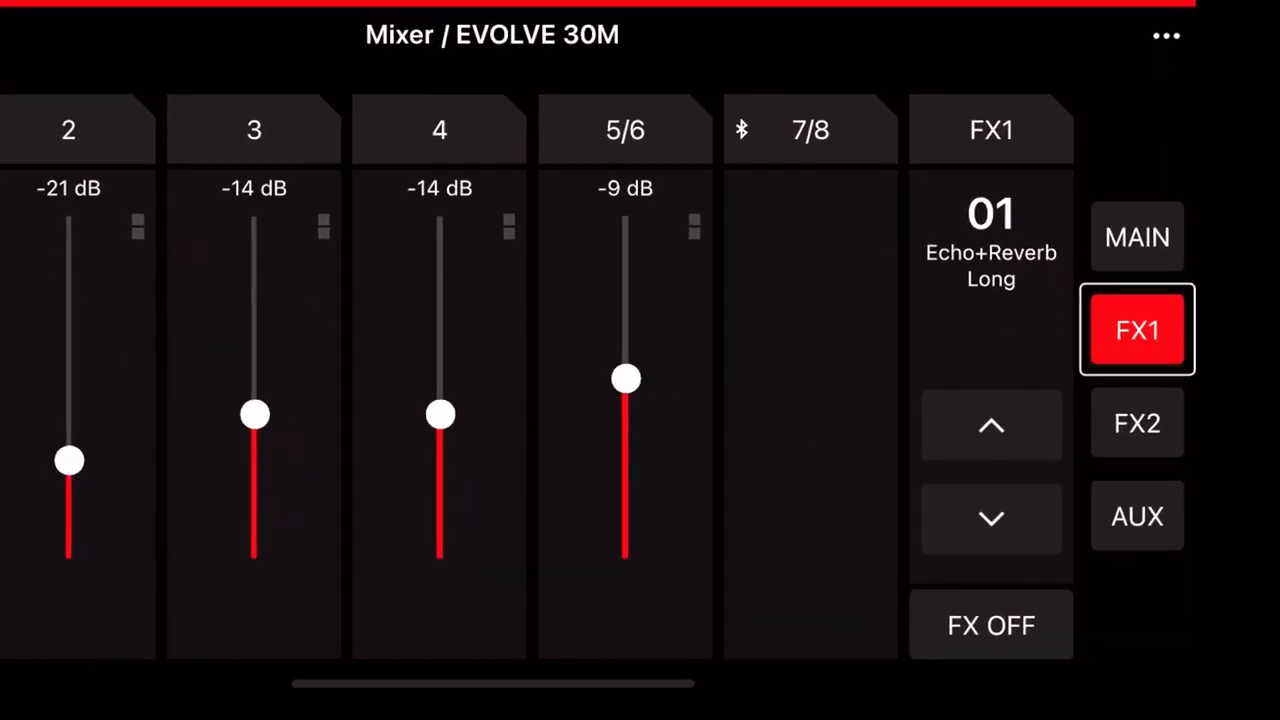
left_click(990, 424)
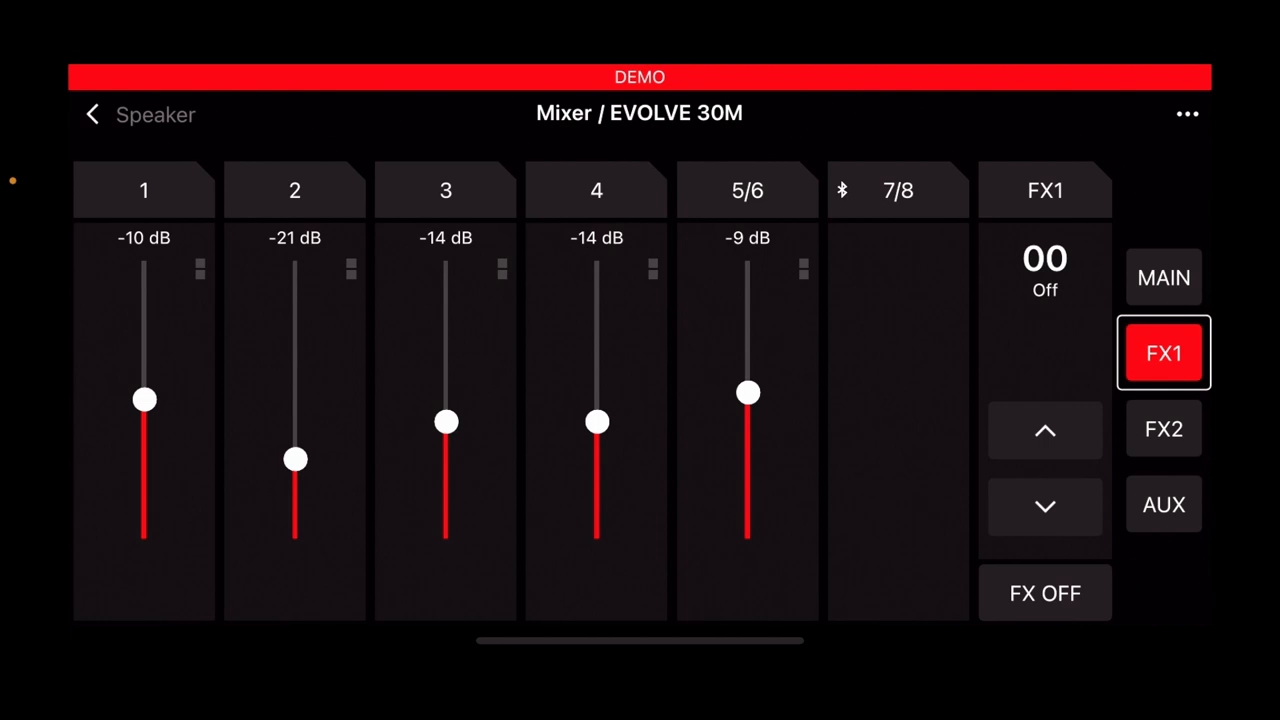
left_click(1044, 430)
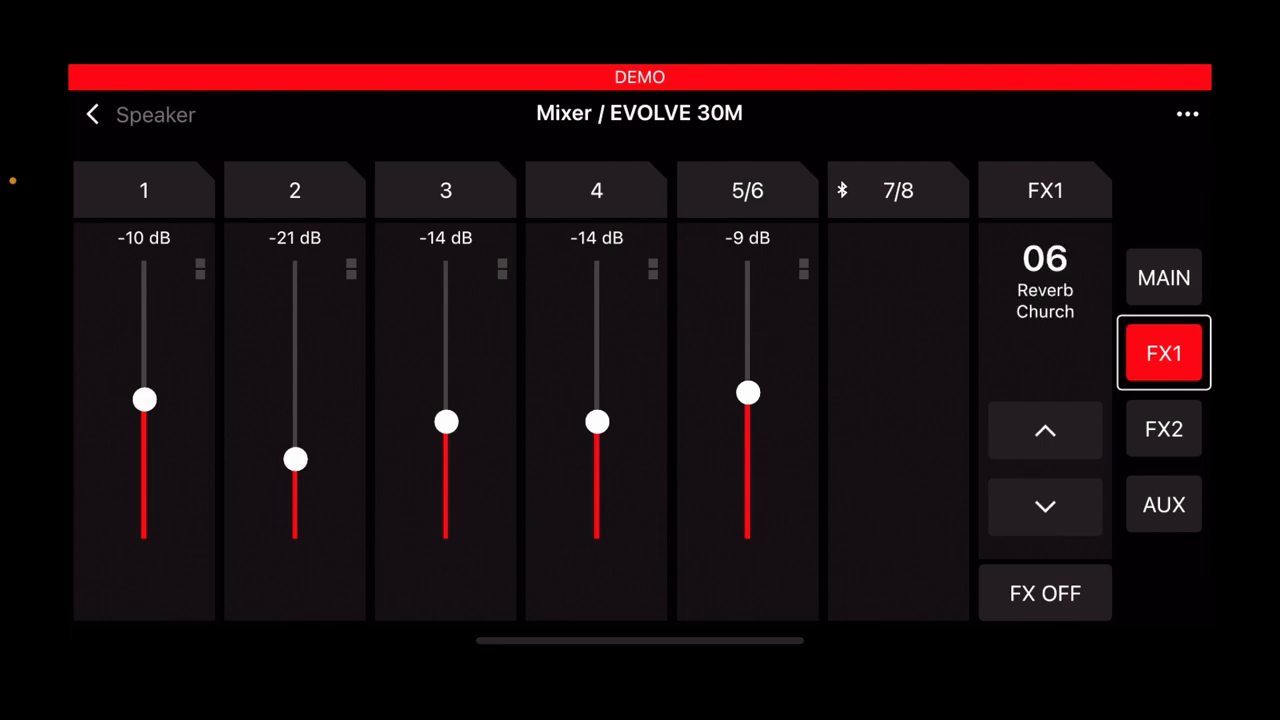
Step: Set the channels' FX2 send levels and go to channel 2's detailed settings
left_click(1164, 428)
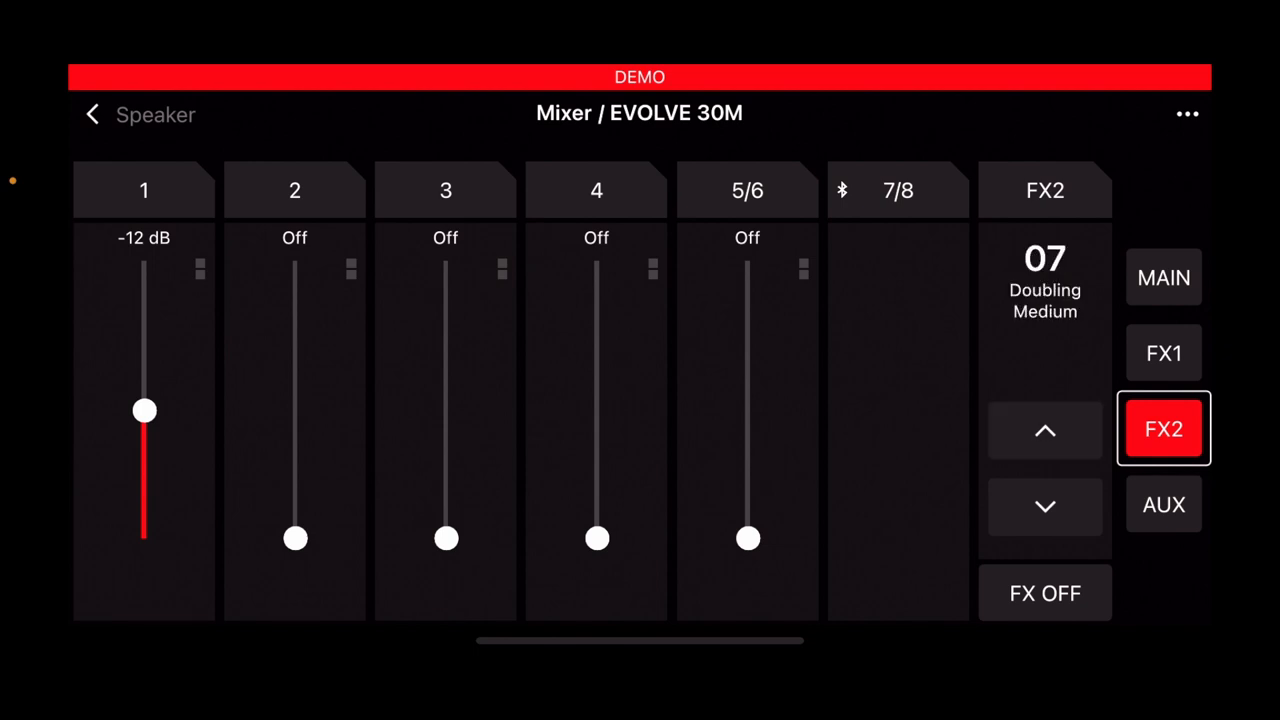
left_click_drag(144, 410, 144, 418)
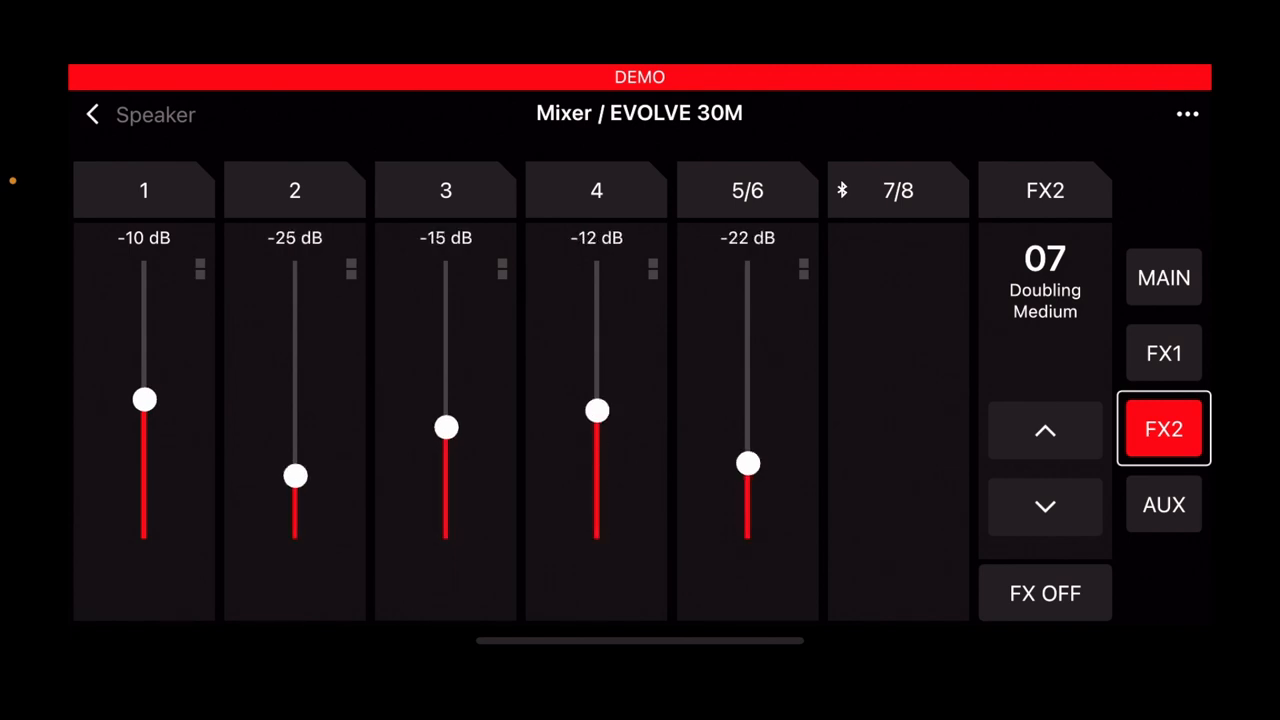
left_click(1164, 276)
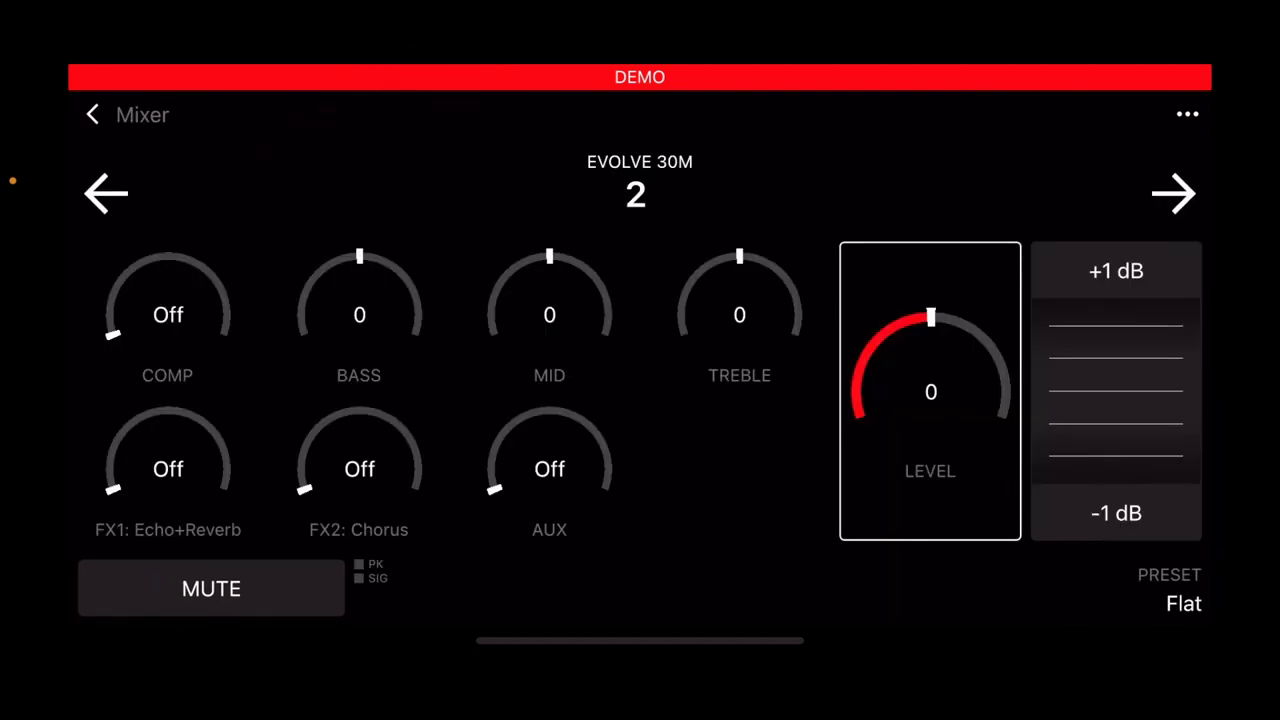
Step: Step from channel 2's settings page toward channel 4's
left_click(168, 314)
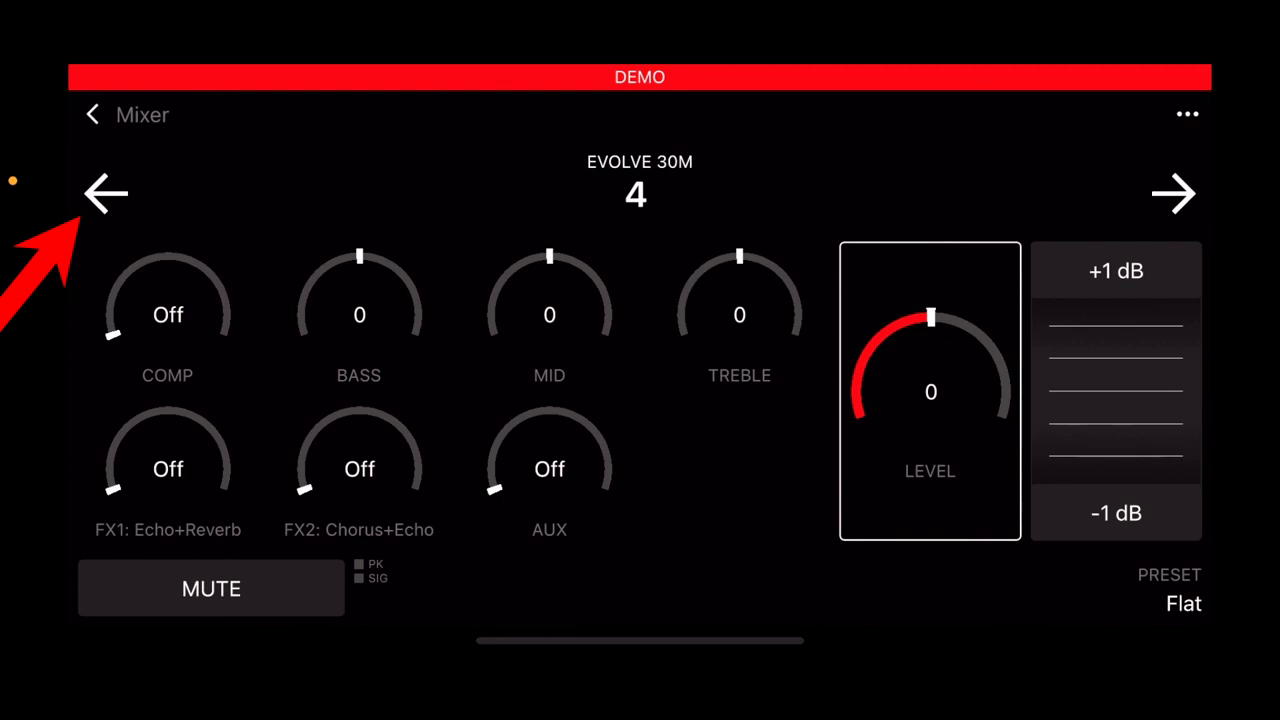
Step: Move through the effects overview page to channel 1's settings page
left_click(104, 192)
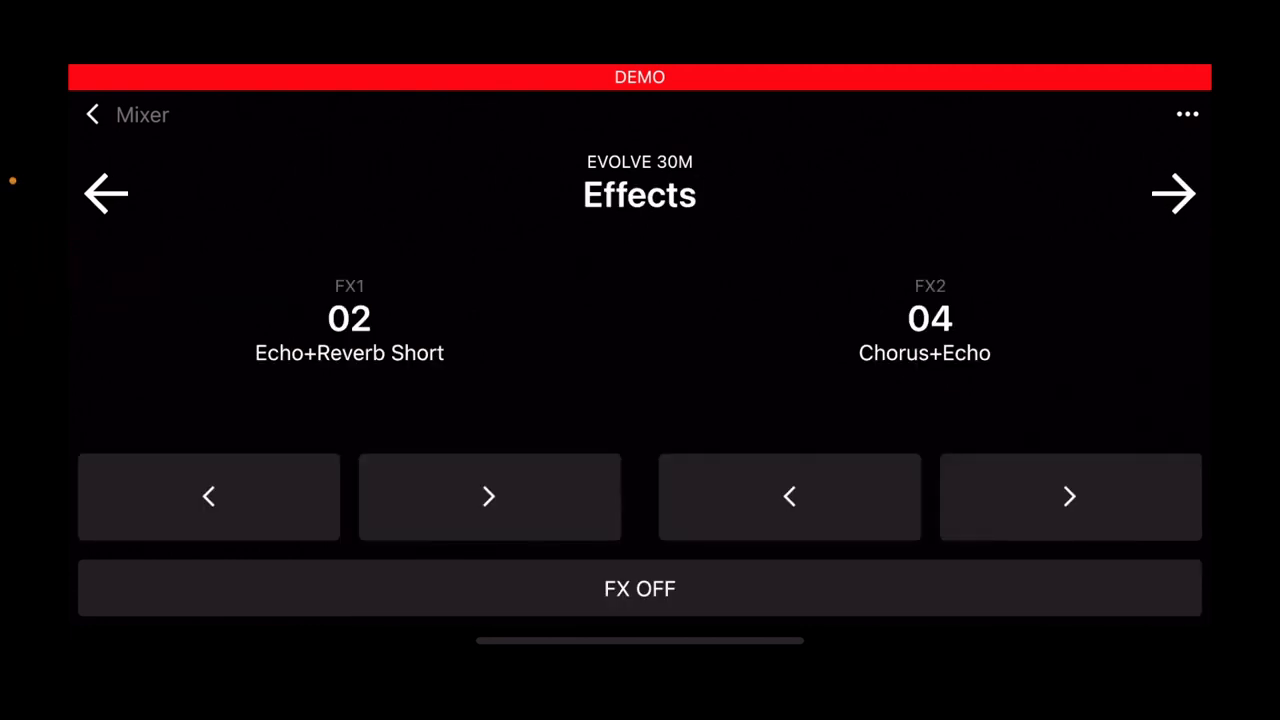
left_click(488, 496)
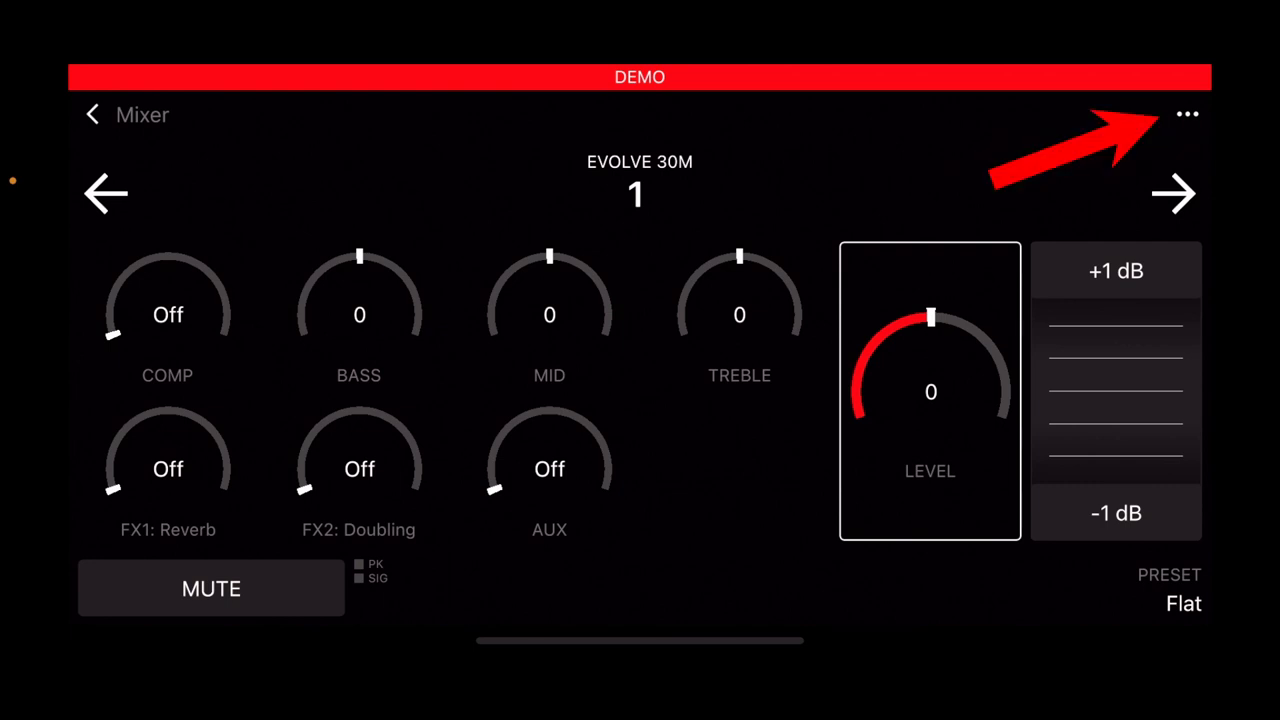
Step: Rename input channel 1 to 'Vocal' via Rename Input and confirm
left_click(1188, 114)
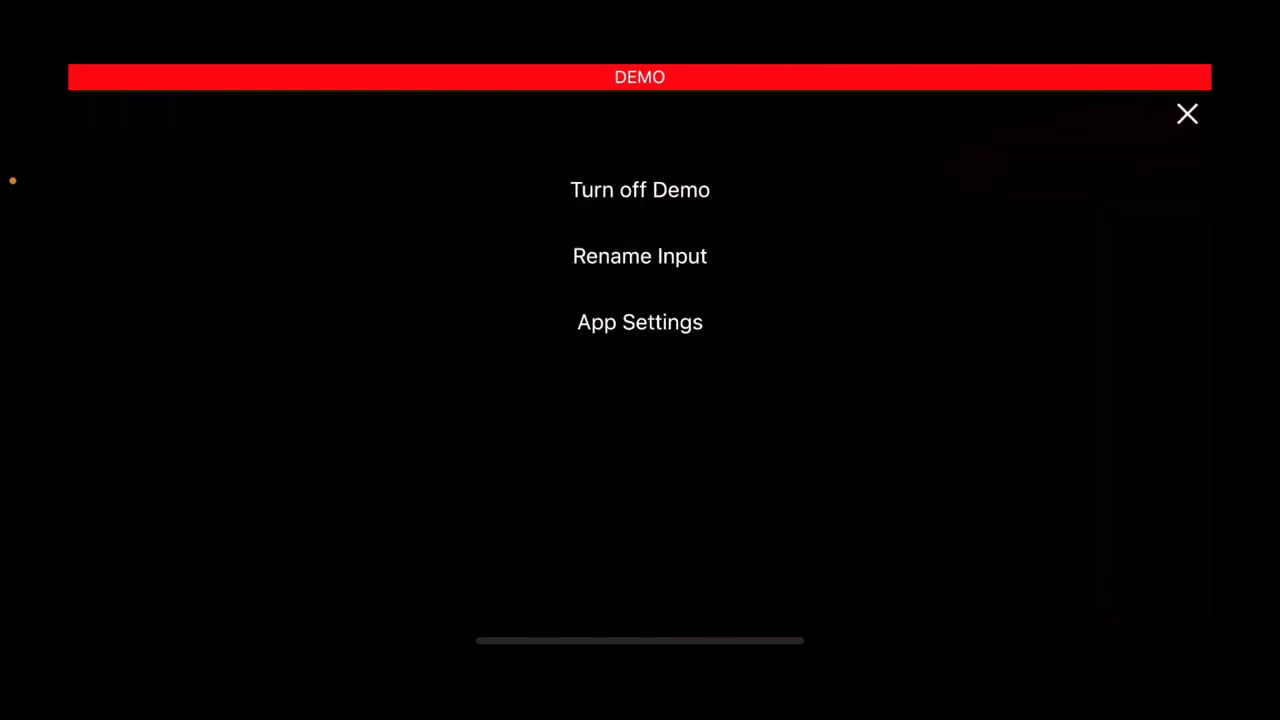
left_click(640, 256)
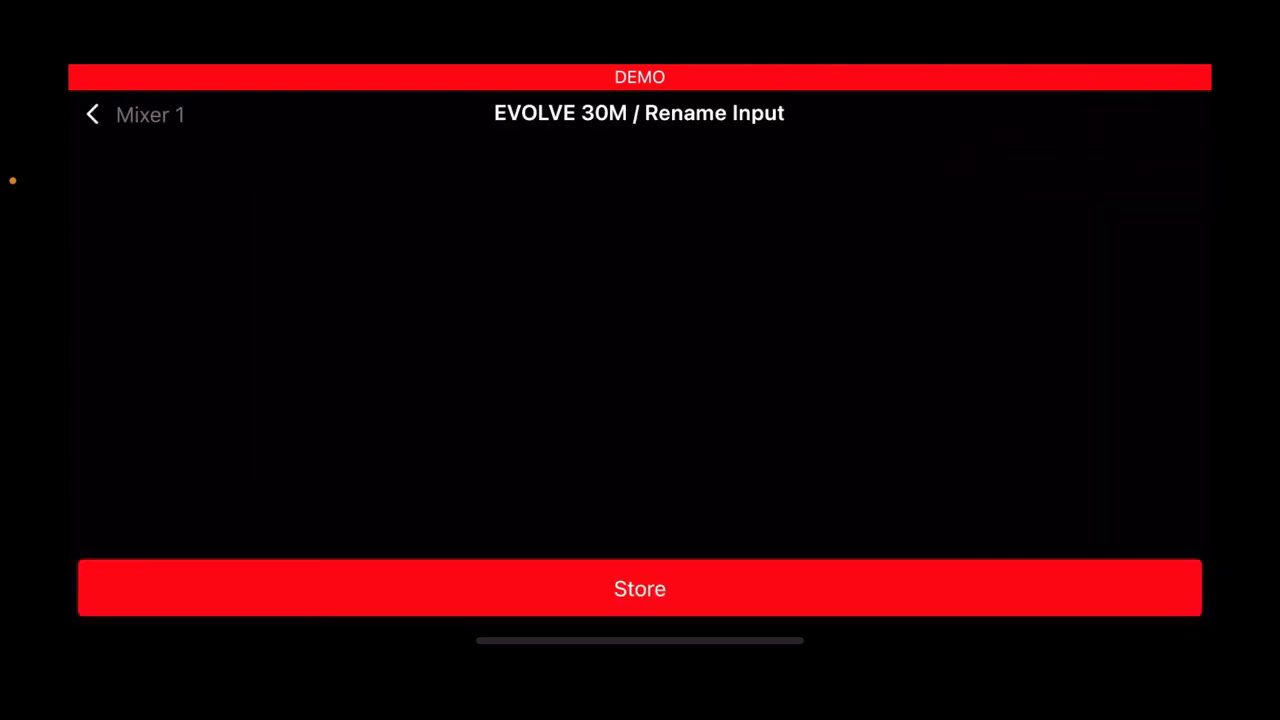
type("Vocal")
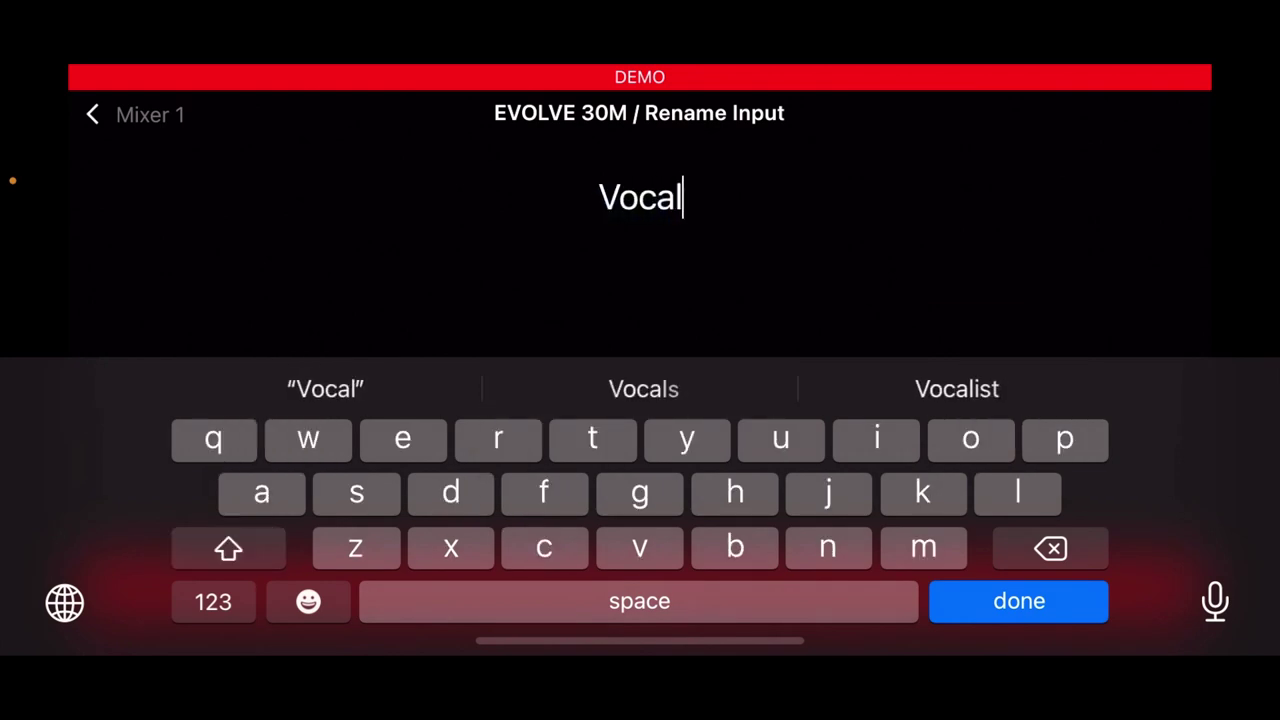
left_click(1018, 600)
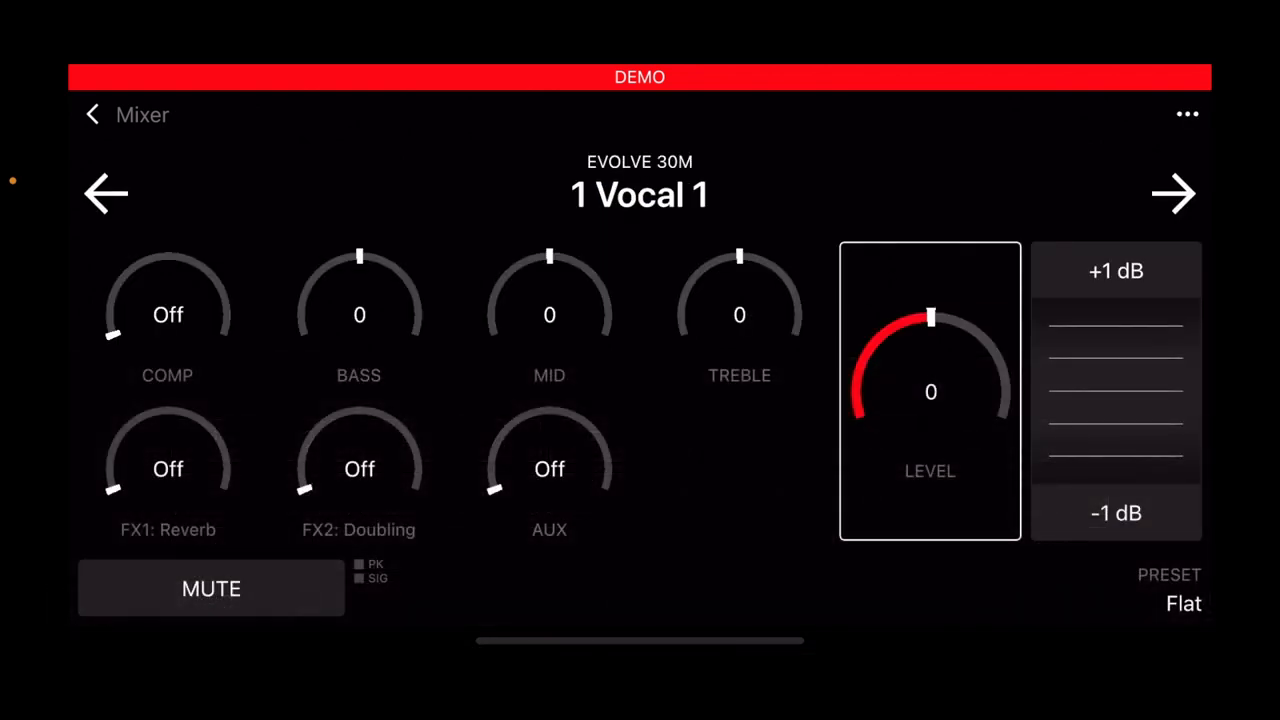